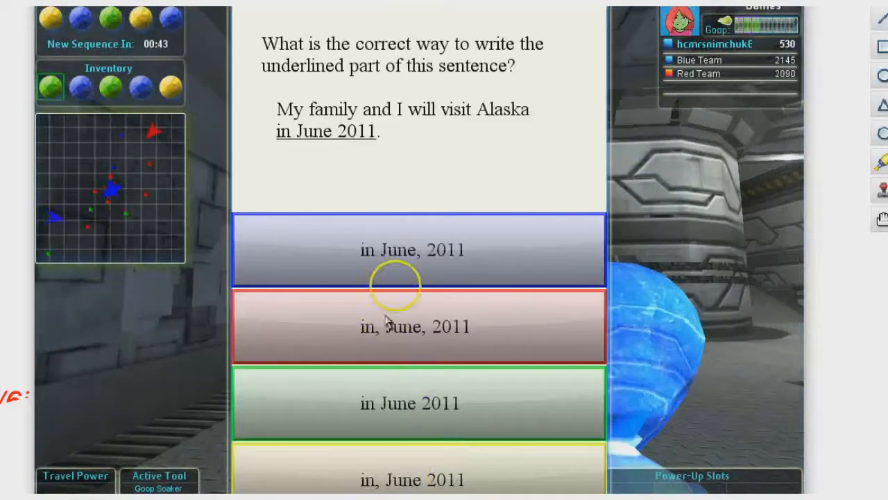
mouse_move(530, 270)
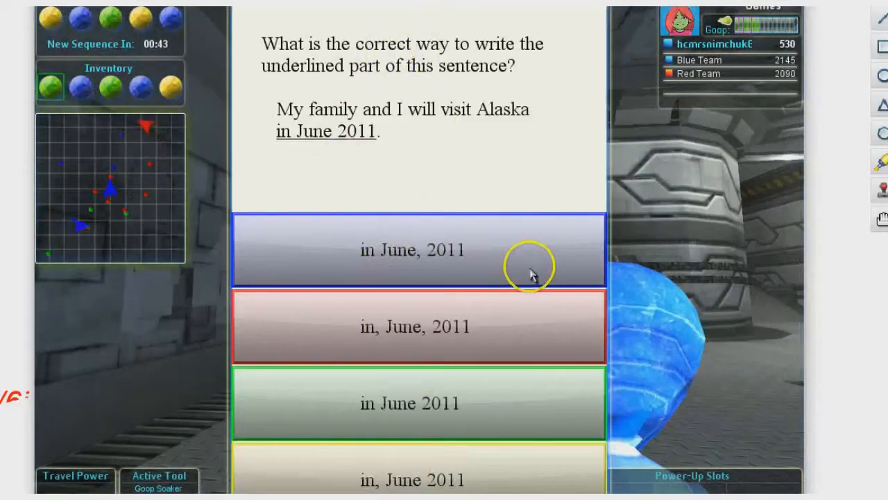